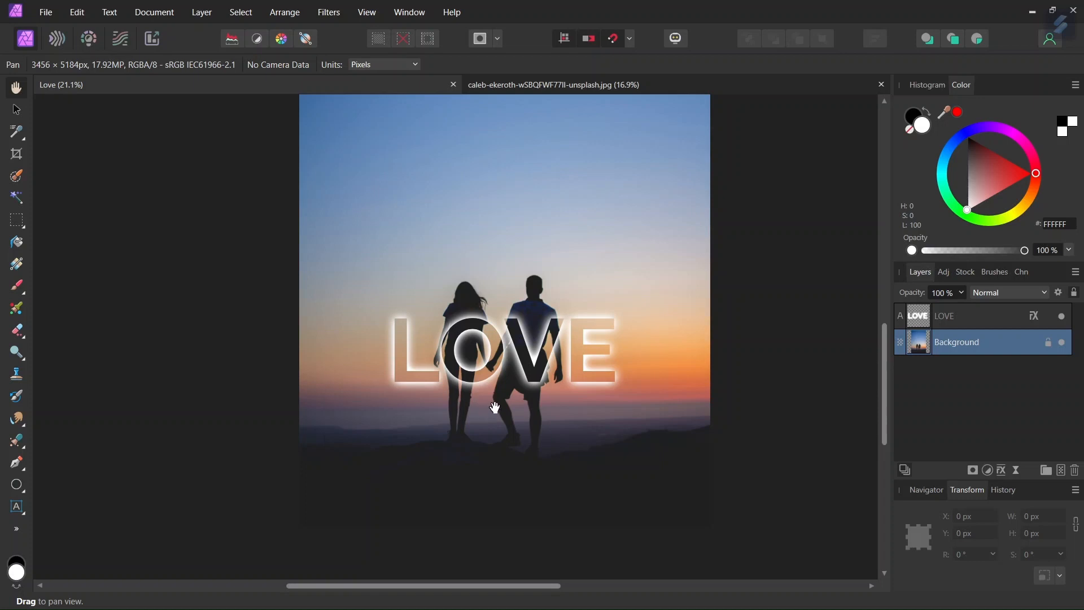
mouse_move(491, 413)
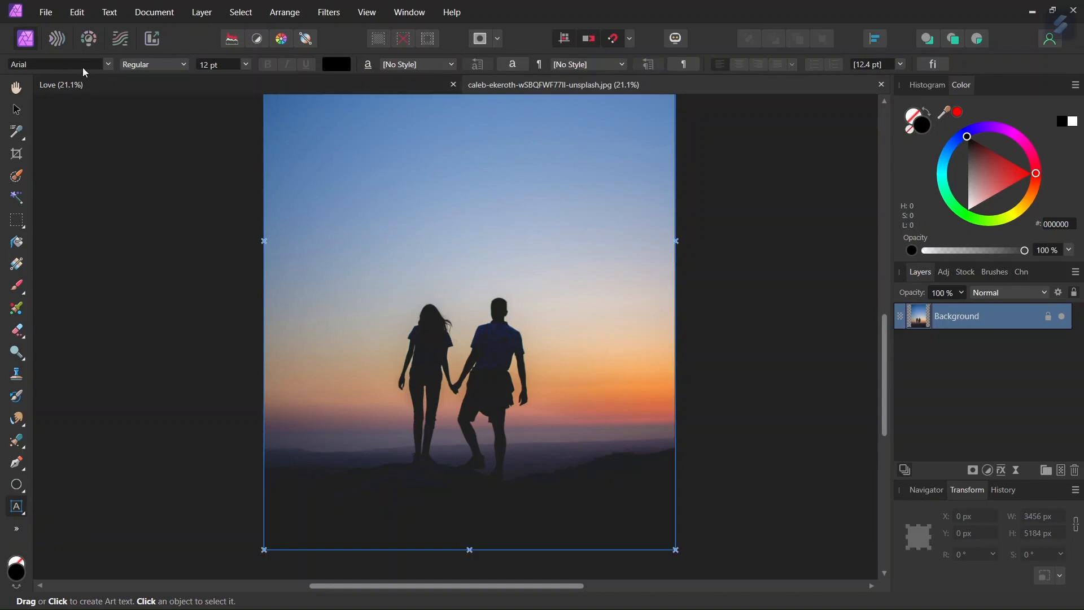
- Choose Raleway at 750 pt and pick a near-white swatch as the text colour
text(rae)
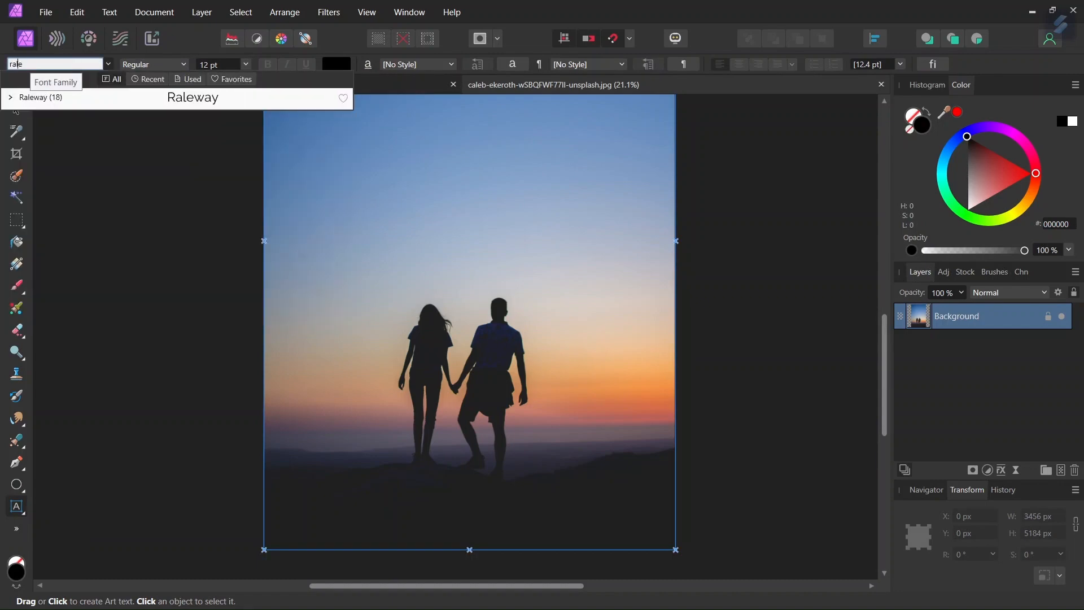
click(10, 97)
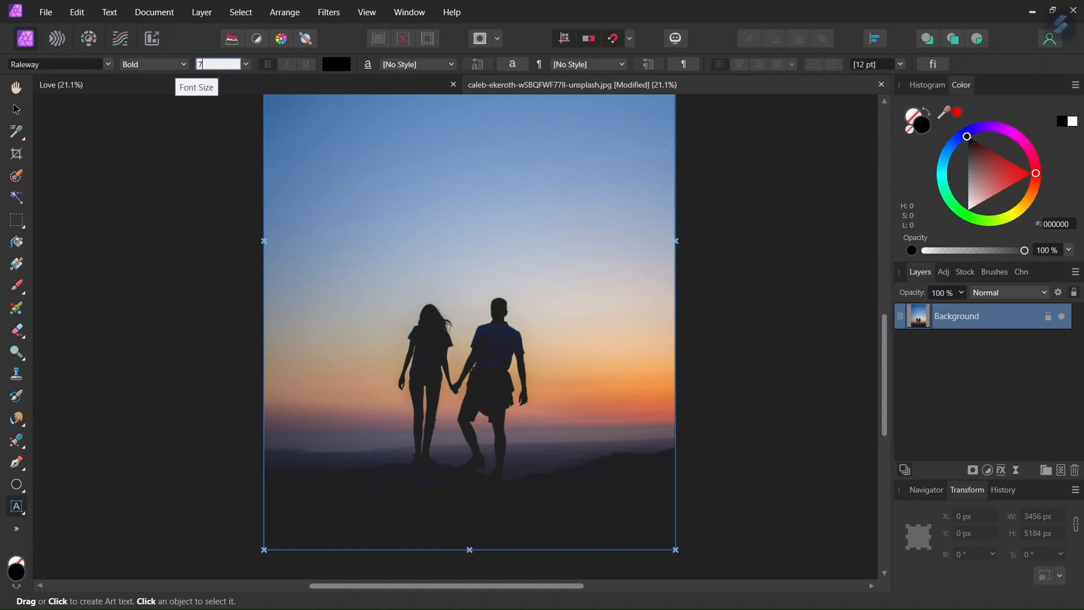
text(750 pt)
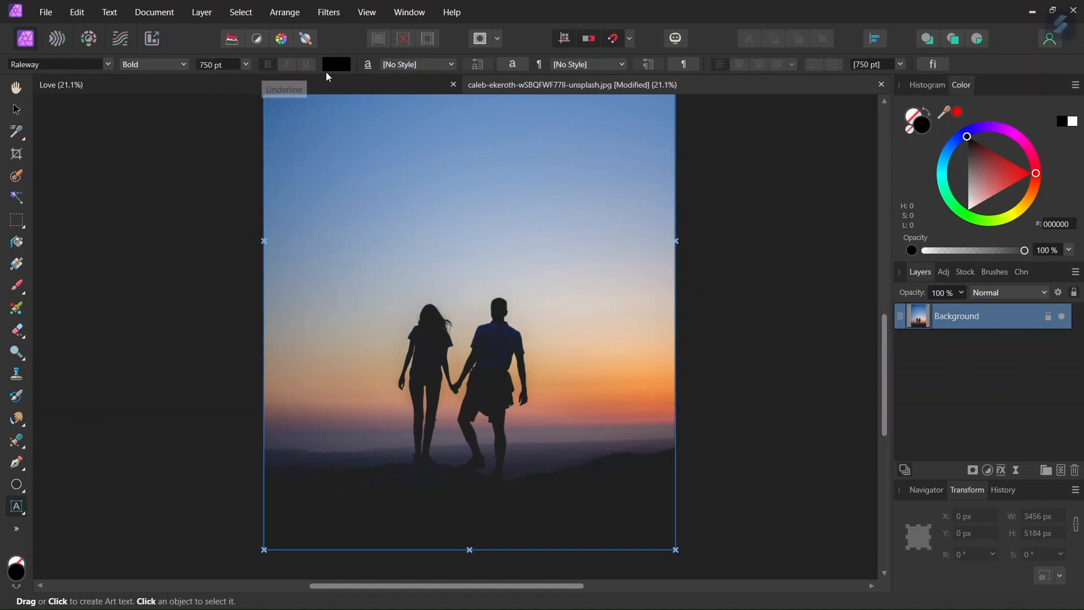
click(336, 65)
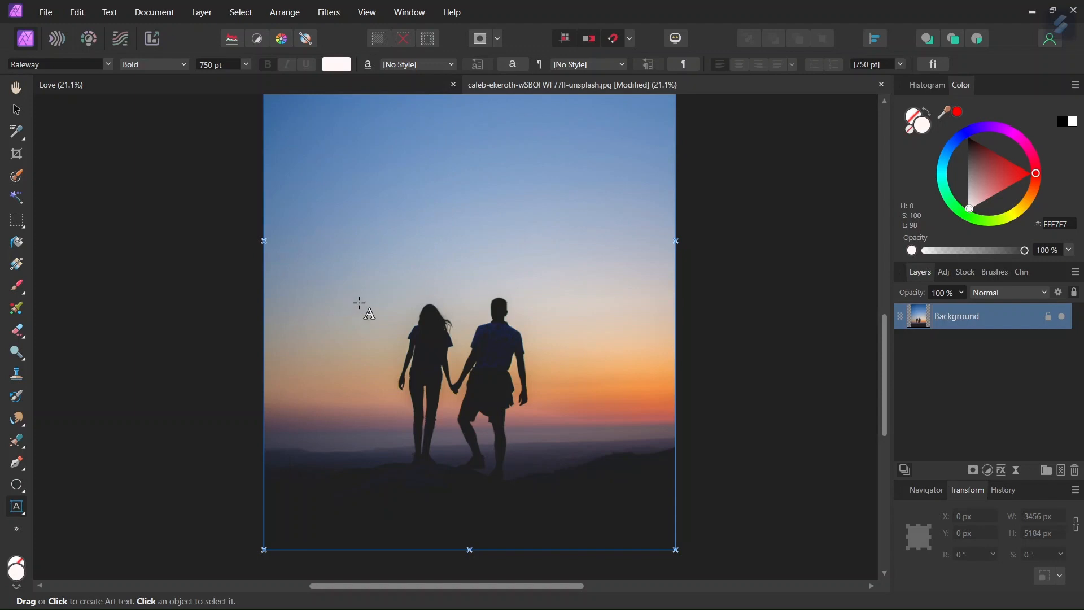
- Create an artistic text frame reading LOVE and lower it over the couple's upper bodies
drag(349, 220, 372, 324)
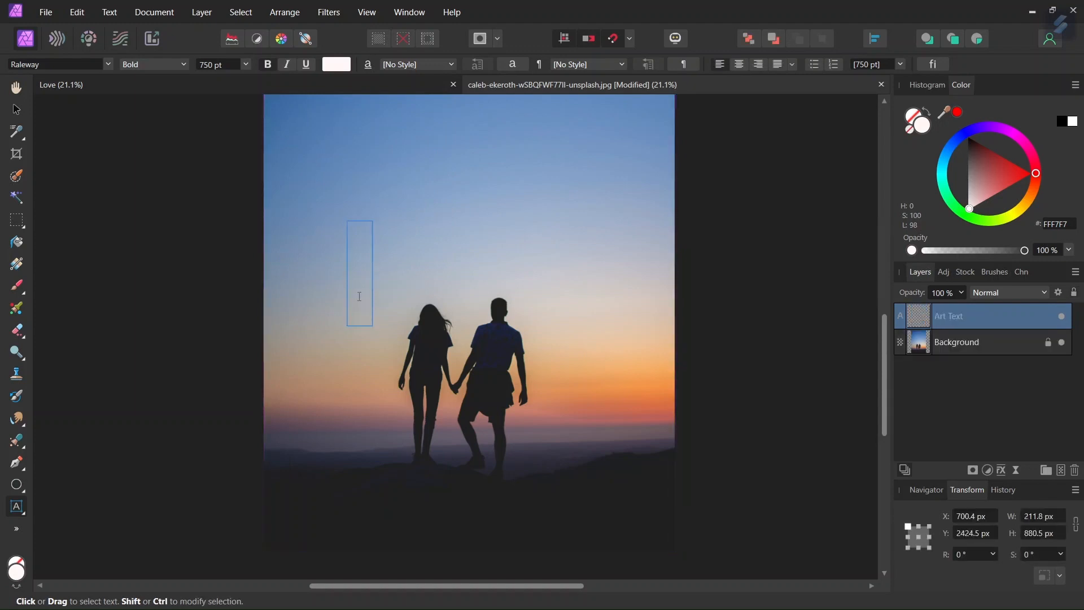
text(LOVE)
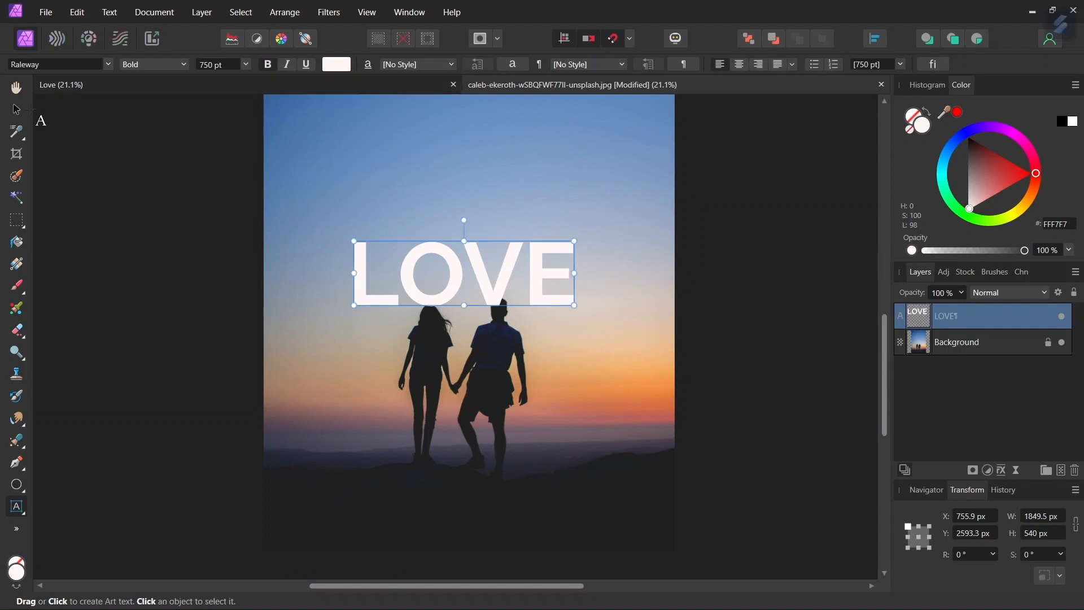
drag(463, 274, 469, 283)
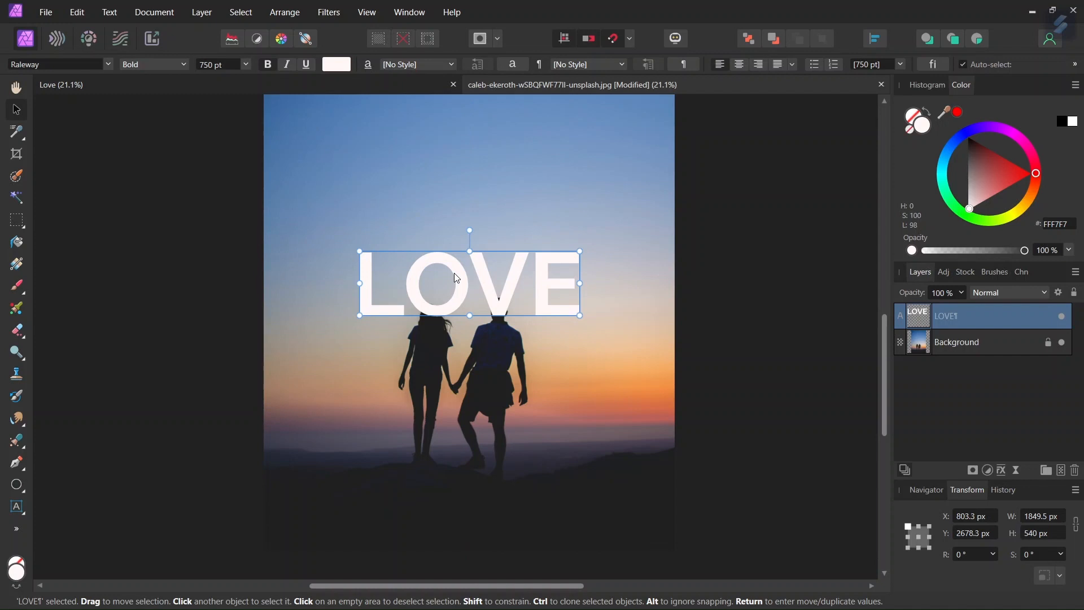
drag(469, 282, 468, 358)
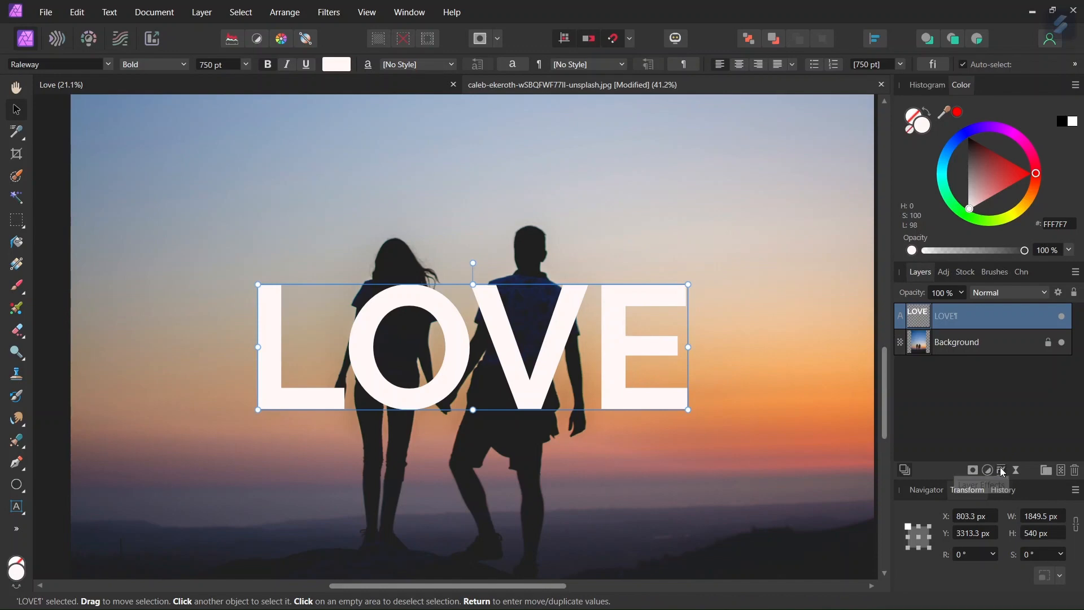
- Enable Outer Glow in Layer Effects with the radius dragged up to a wide soft halo
click(999, 470)
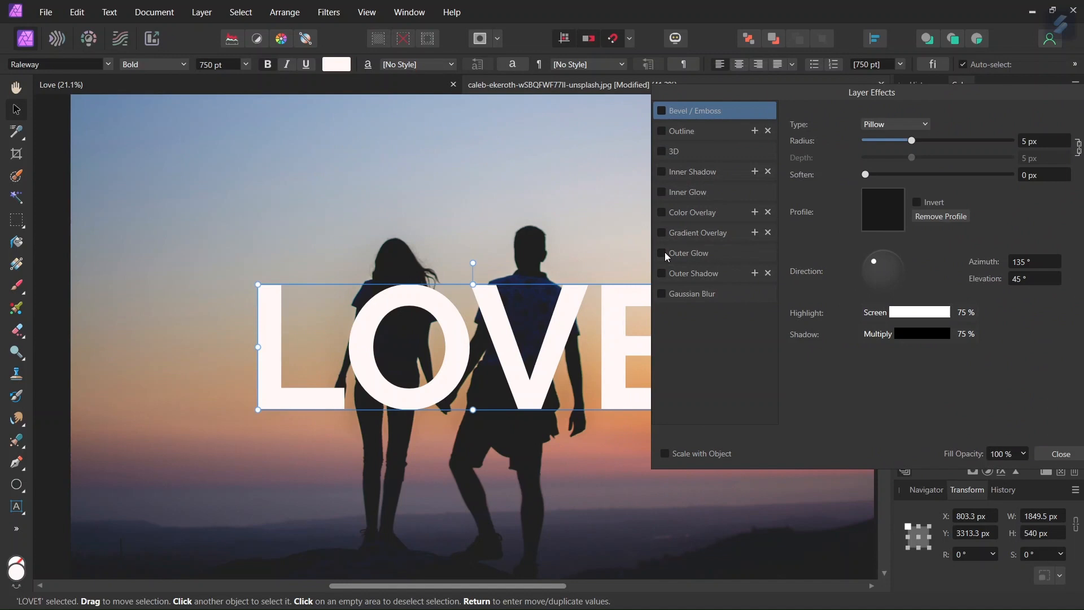
click(661, 252)
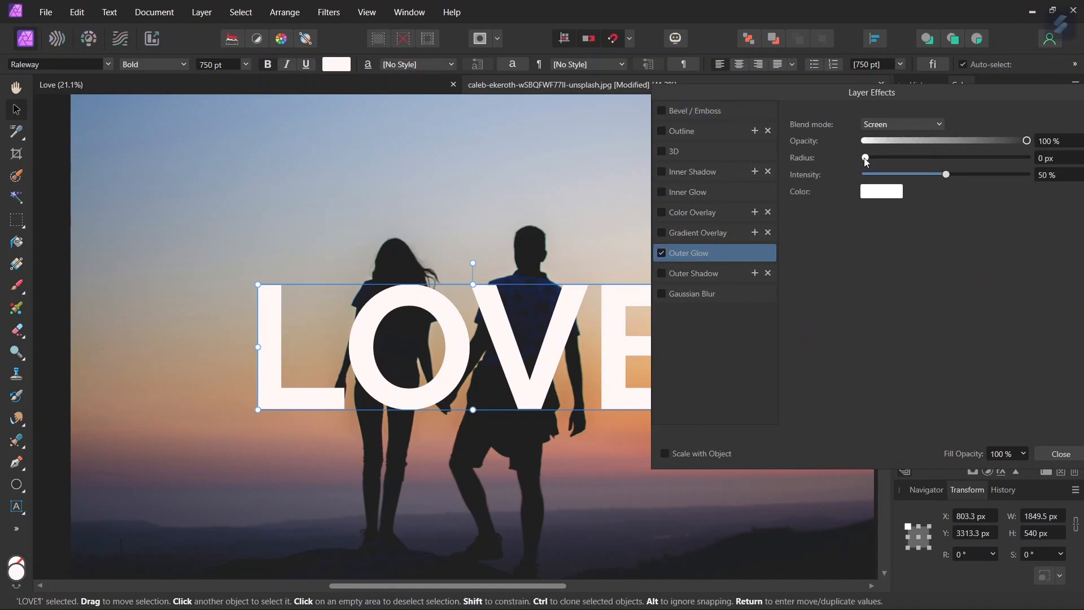
drag(864, 158, 1026, 158)
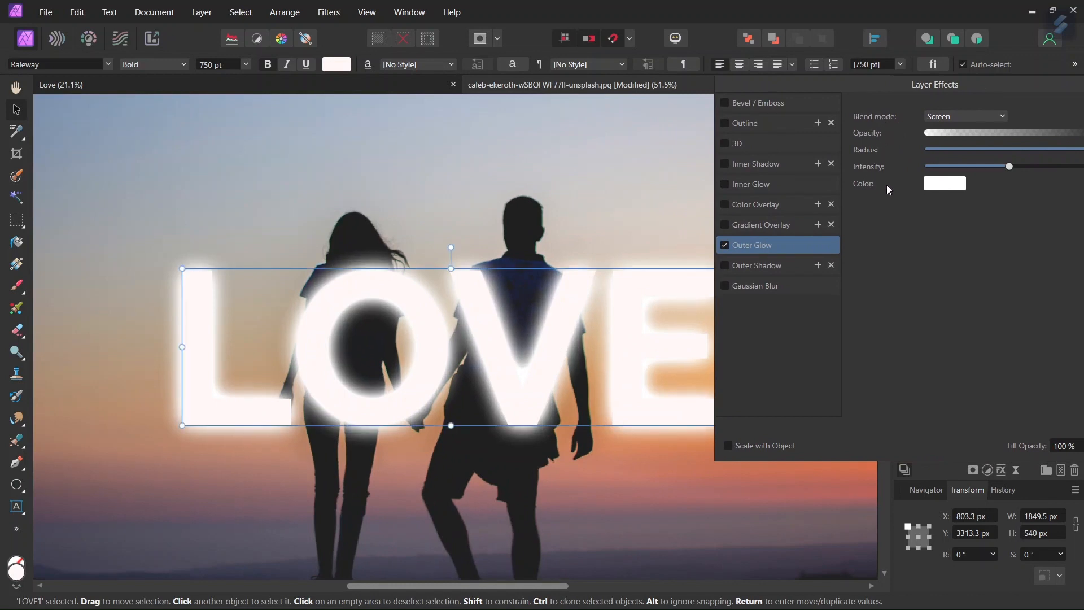
click(944, 183)
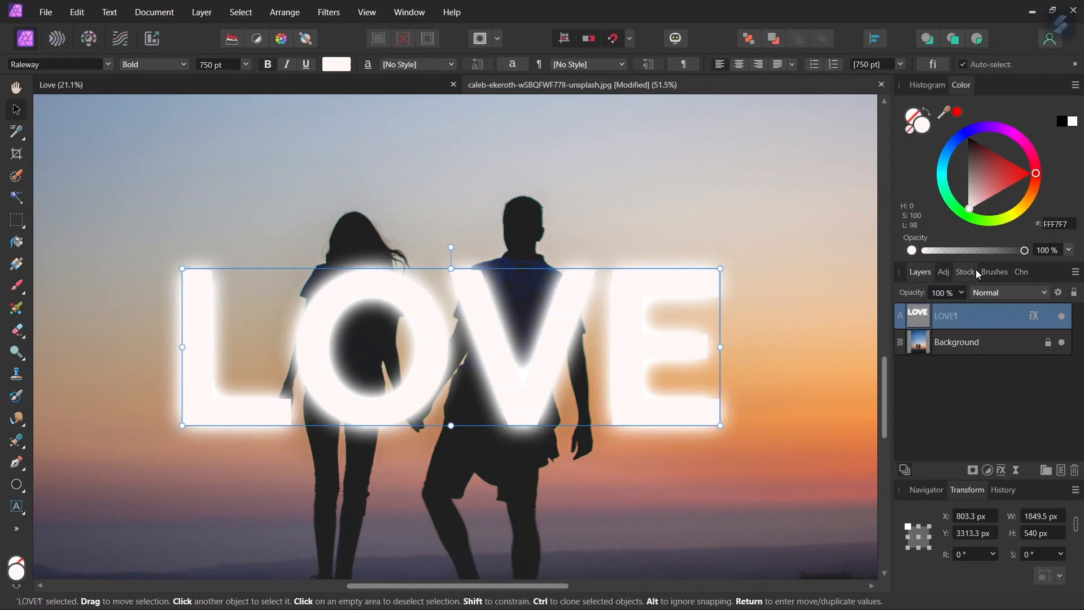
- Set the LOVE layer's blend mode to Darken so only glowing outlines show
click(1009, 291)
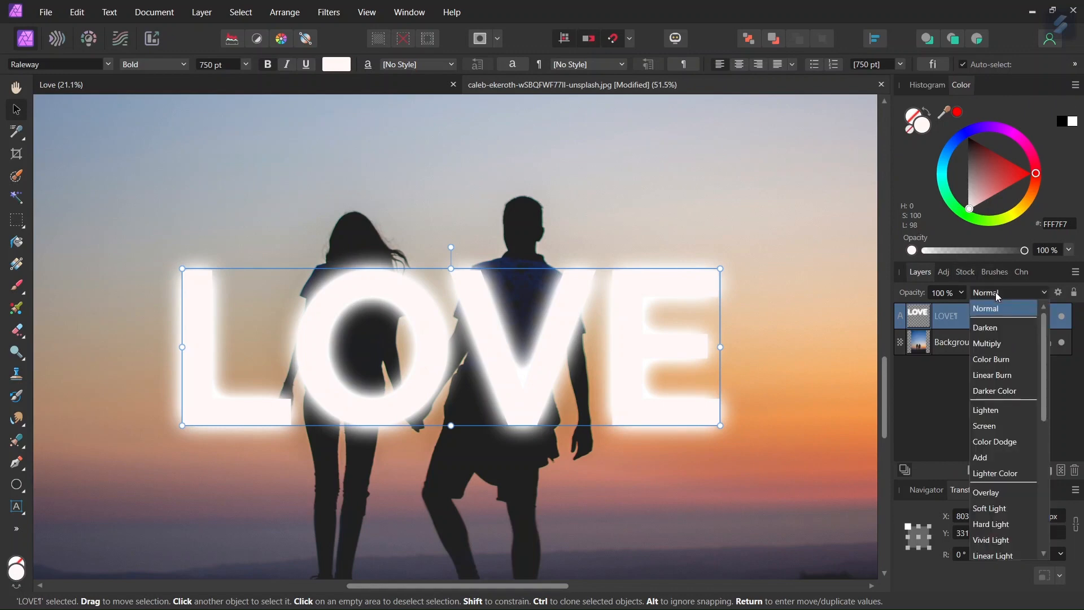
click(985, 328)
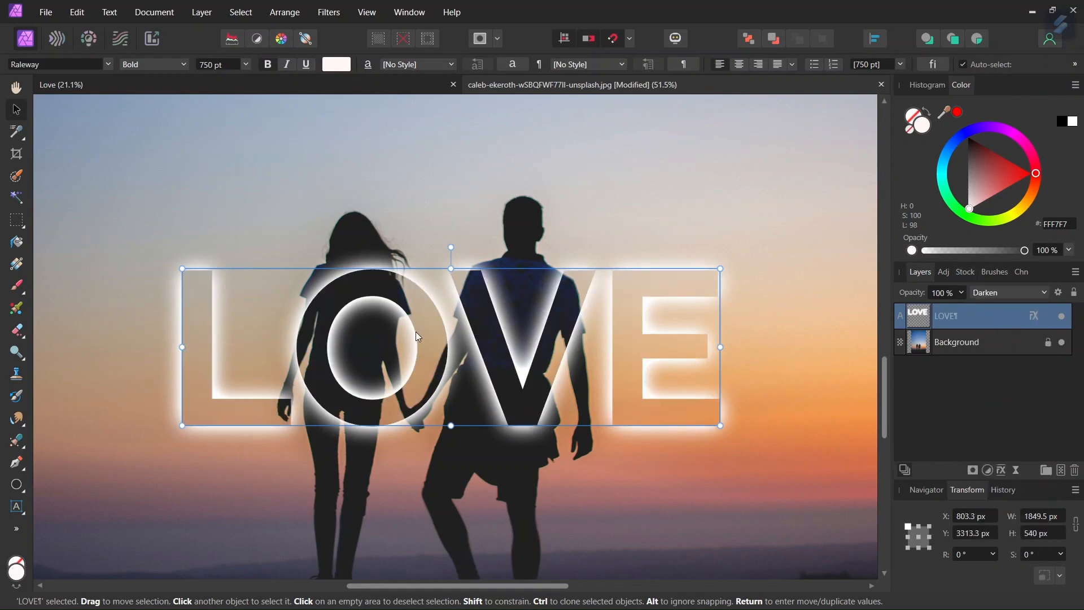